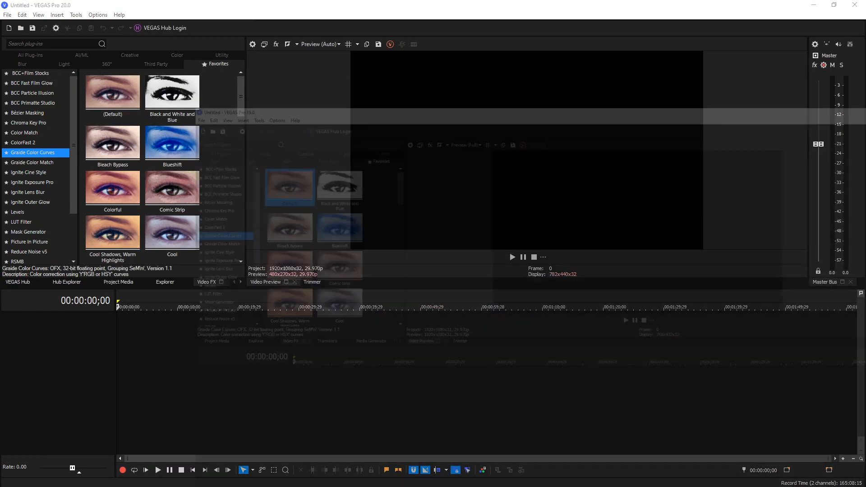
Step: Click twice in the main window, then browse the Edit and Tools menus
left_click(113, 91)
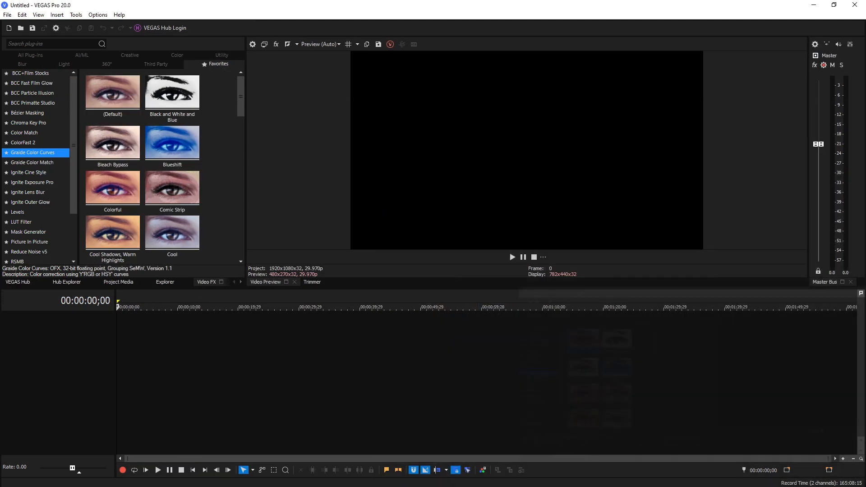
left_click(112, 91)
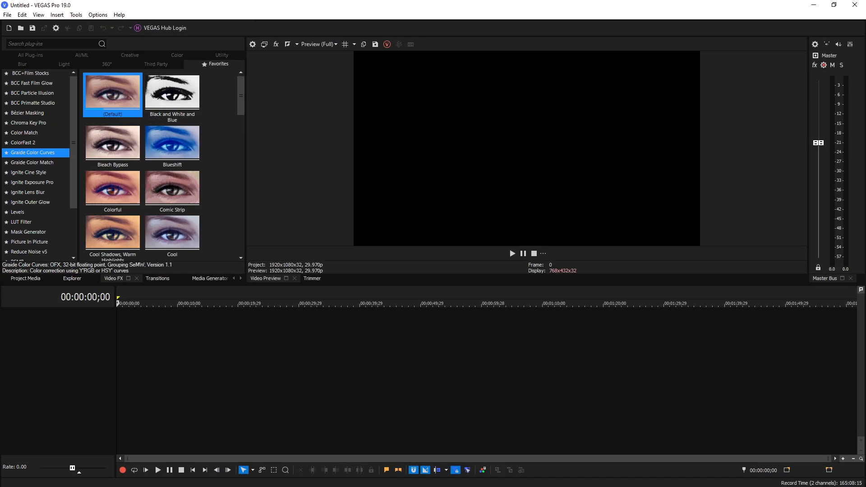
mouse_move(702, 354)
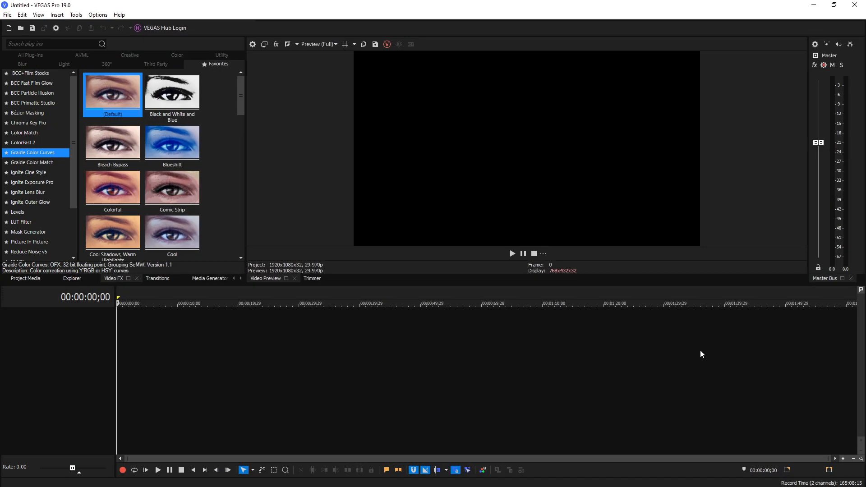
mouse_move(413, 212)
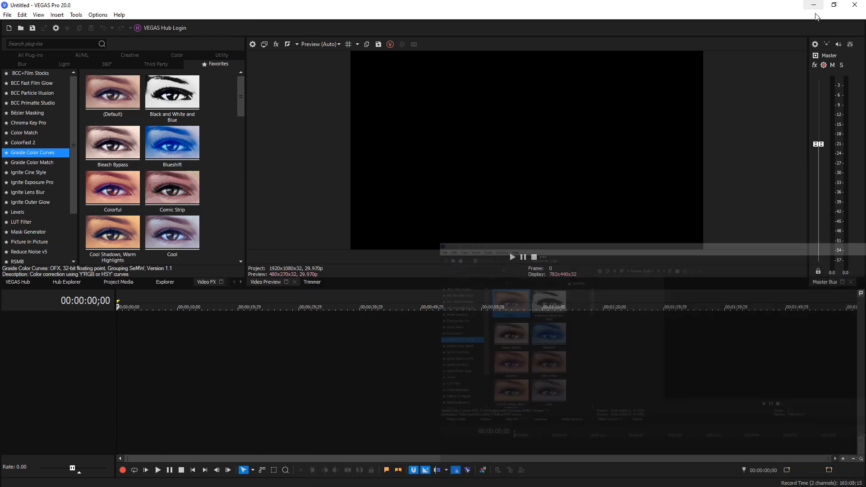
left_click(22, 15)
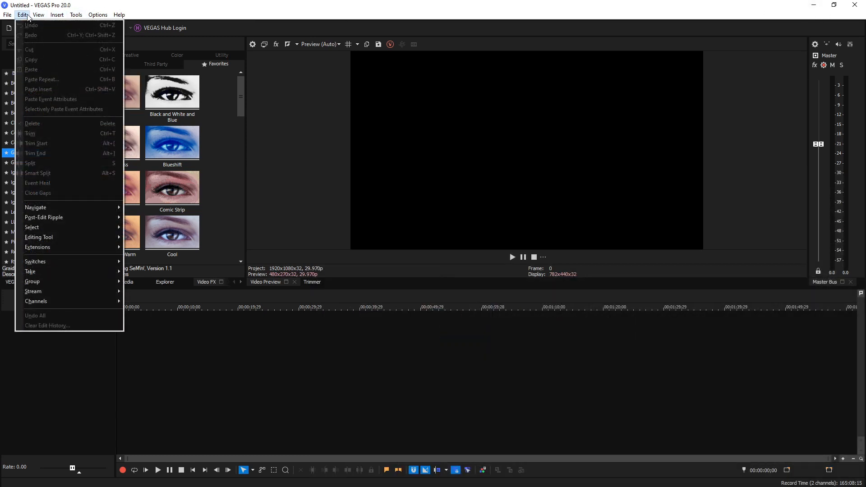
left_click(76, 14)
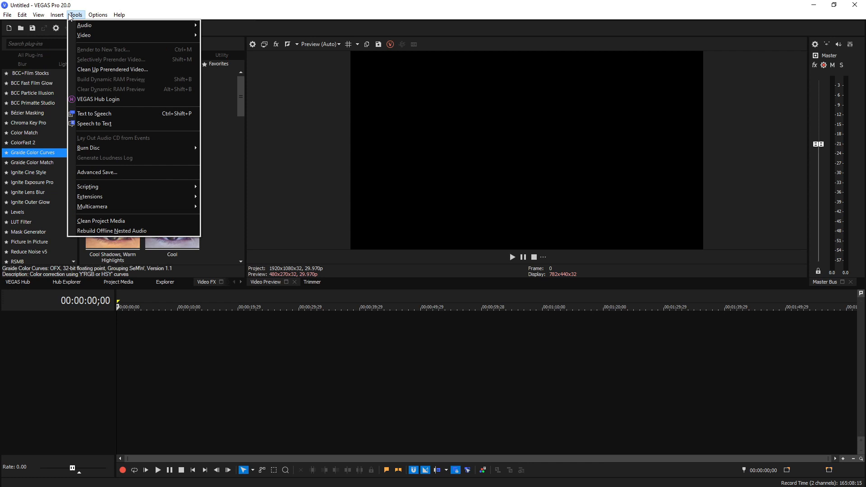
Step: Browse the Options and Help menus, then acknowledge the activation success message
left_click(98, 14)
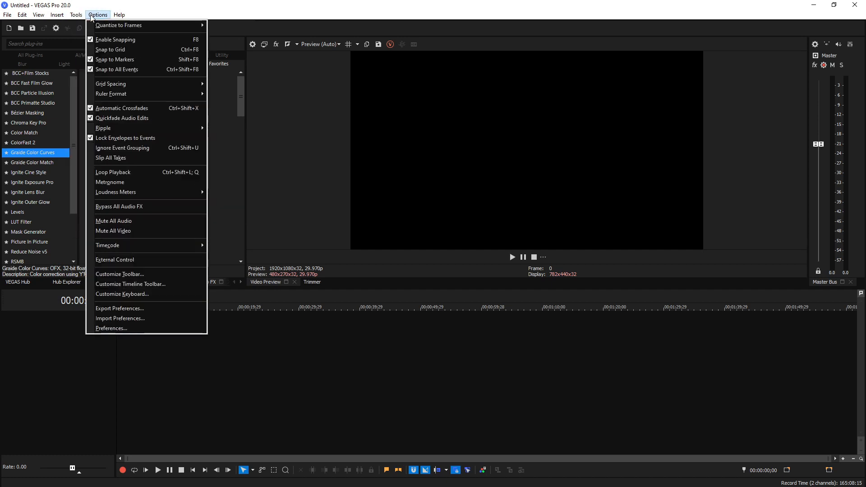
left_click(119, 14)
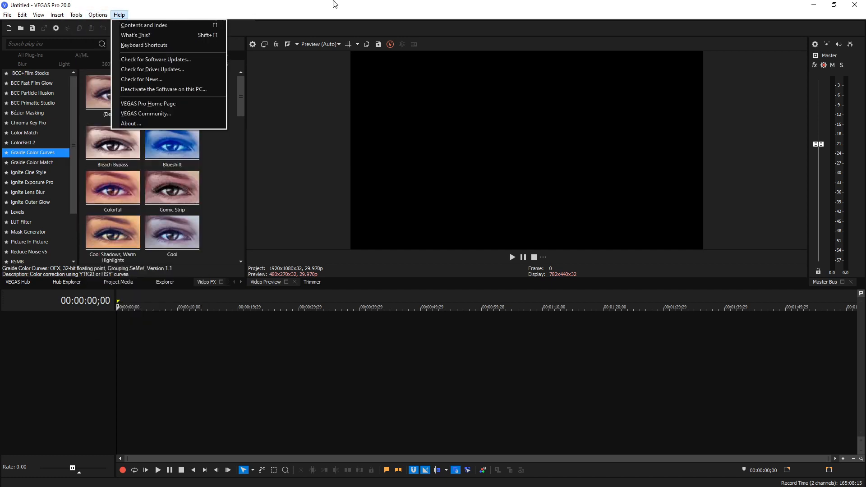
left_click(377, 138)
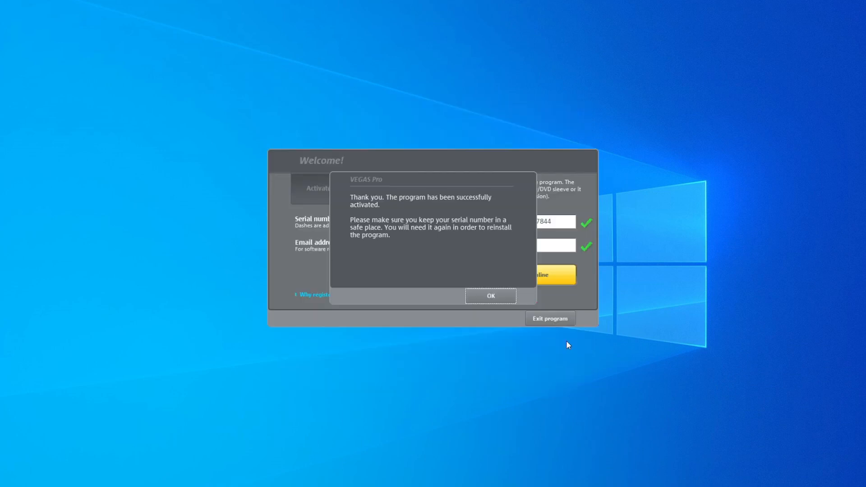
left_click(489, 296)
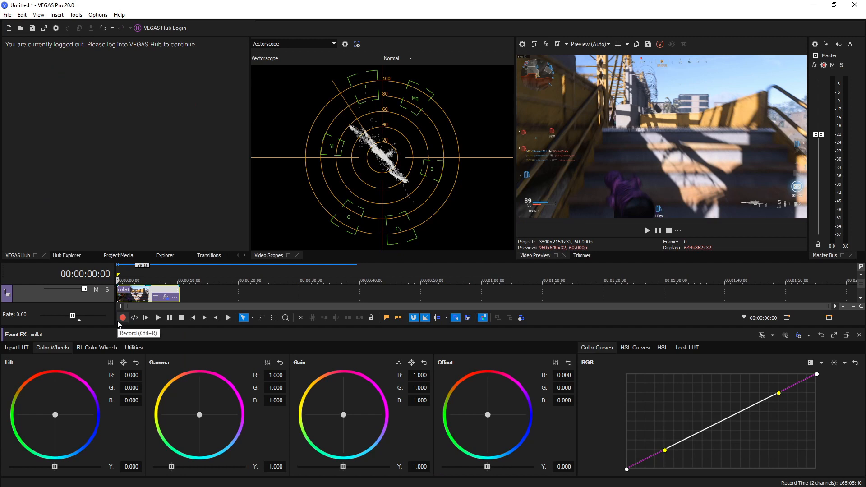
mouse_move(311, 354)
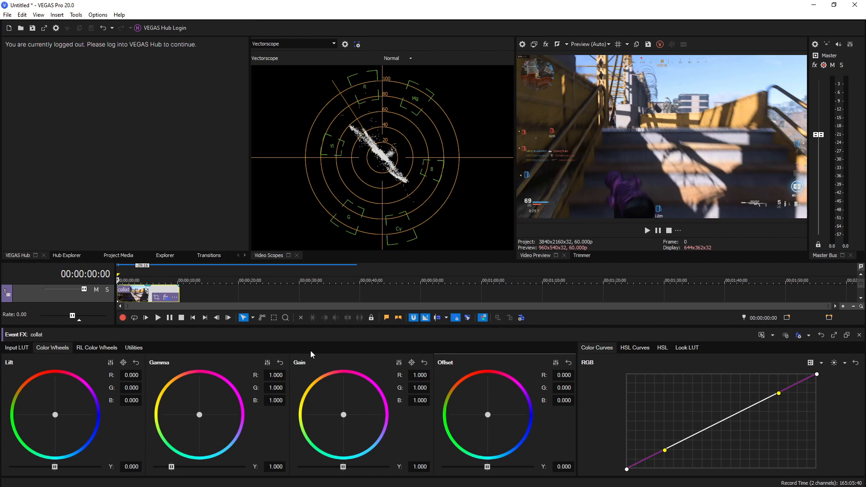
Step: Show the Utilities levels, white balance and tone controls and the HSL hue-versus-hue curve
left_click(133, 347)
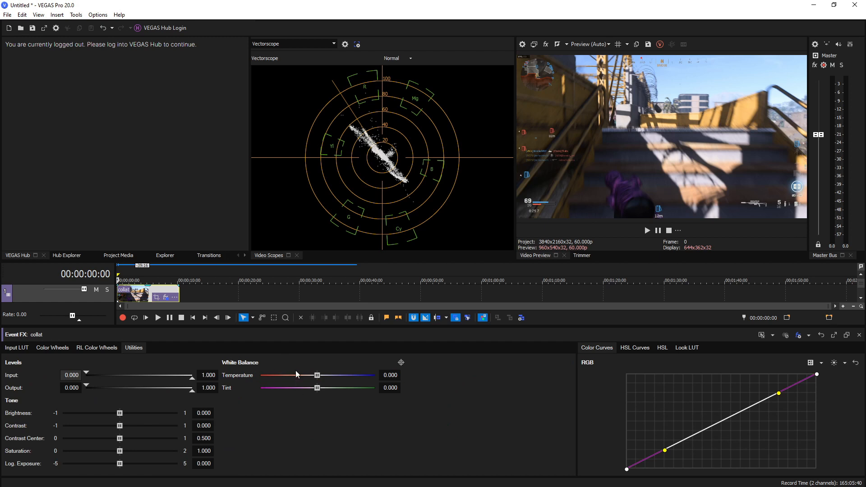
left_click(634, 347)
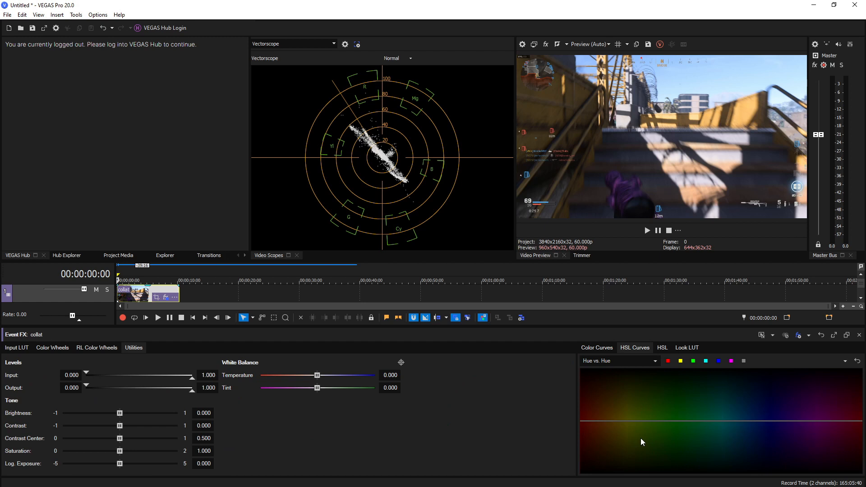
mouse_move(659, 421)
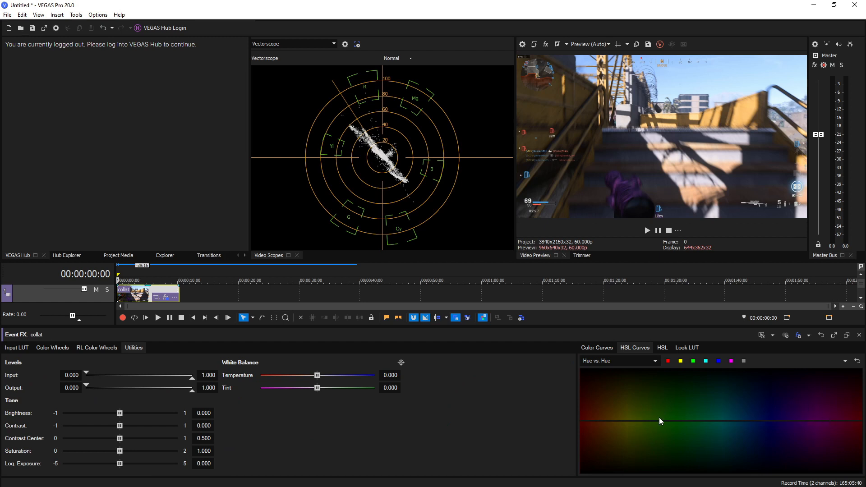
mouse_move(625, 394)
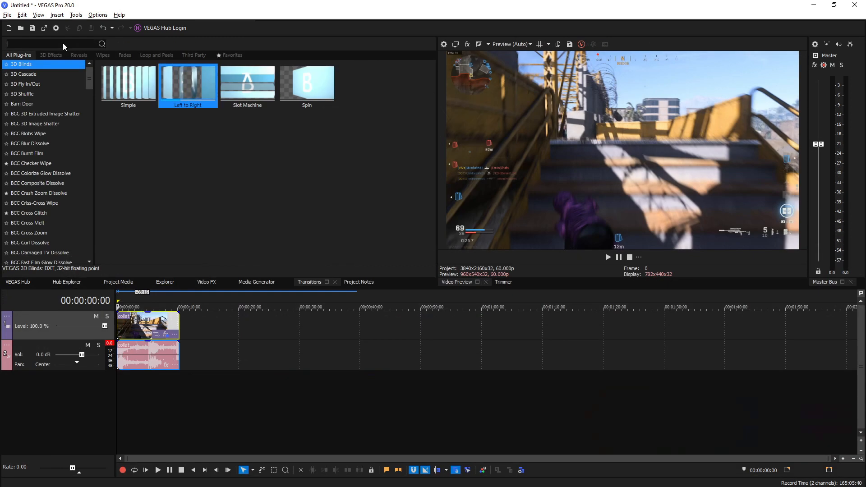
Step: Filter the transitions and scroll through the GL Transition preset thumbnails
type("d")
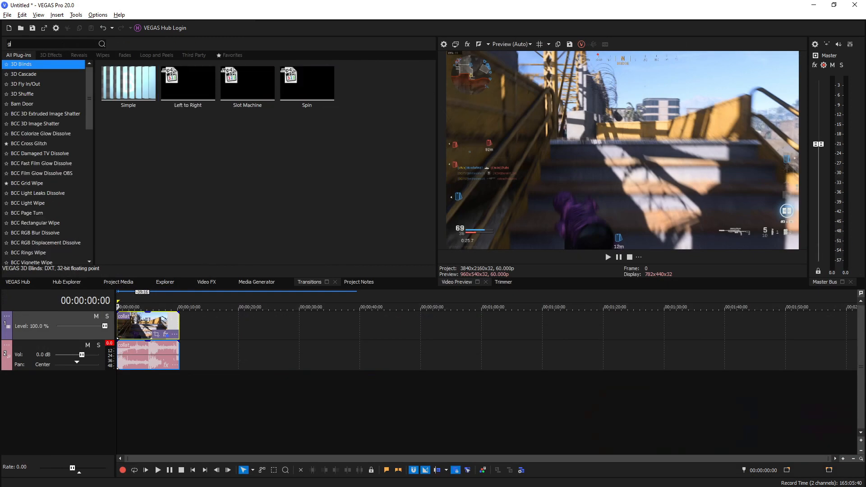
left_click(23, 104)
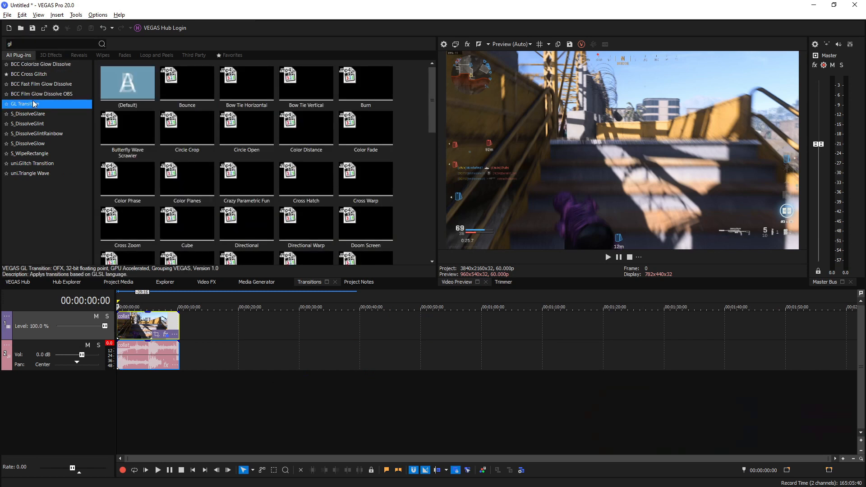
scroll("down", 3)
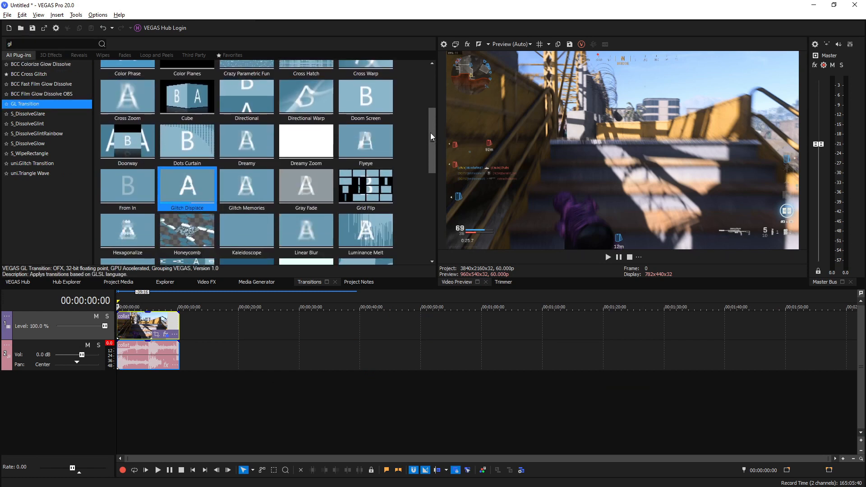
scroll("down", 3)
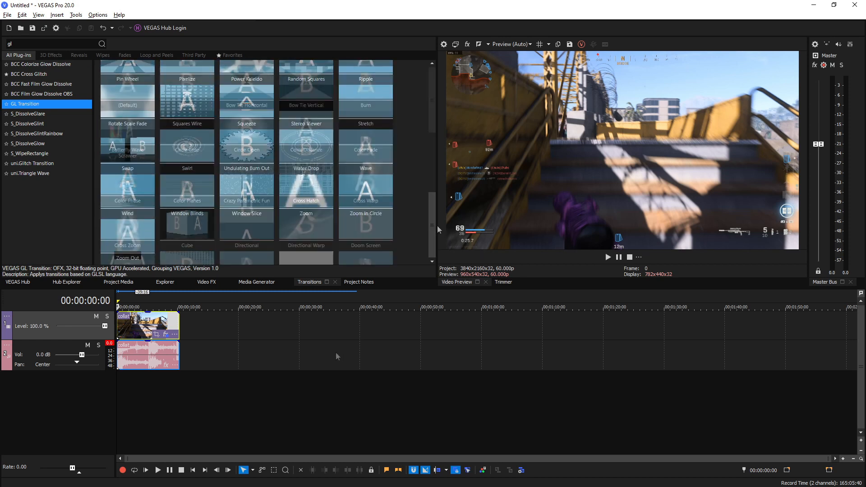
scroll("up", 3)
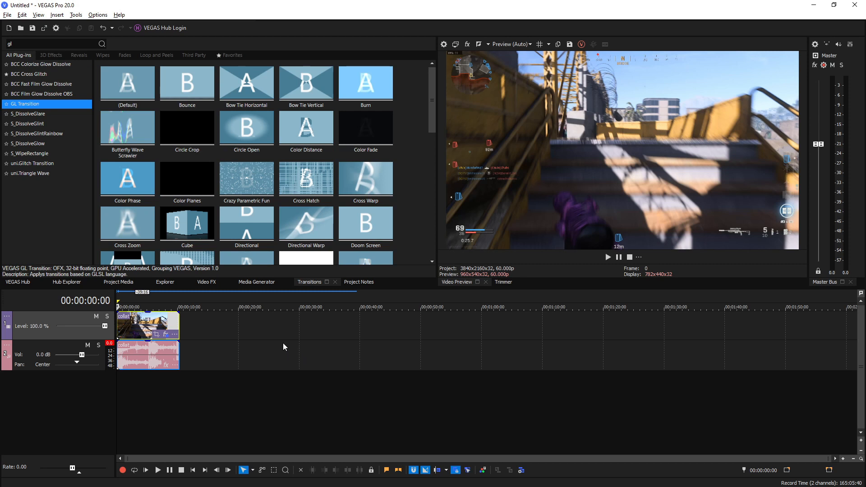
mouse_move(293, 344)
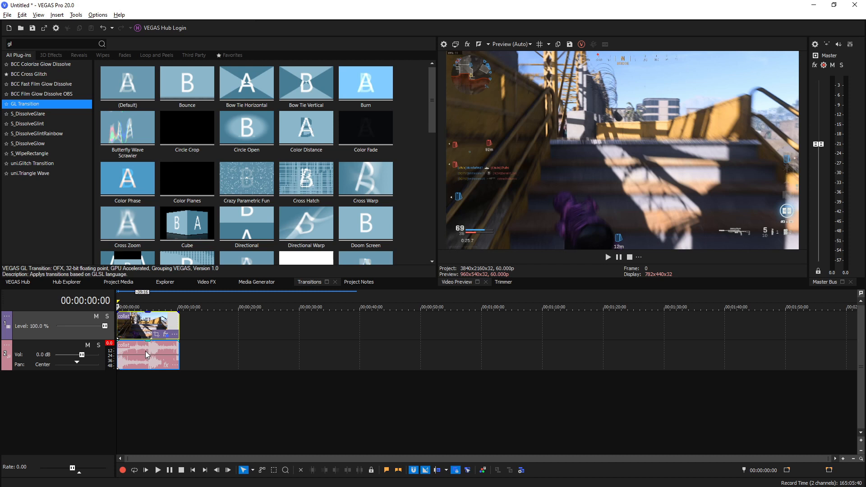
Step: In Preferences' VST Effects tab, select the Common Files VST3 folder and scroll the plug-in list
left_click(97, 14)
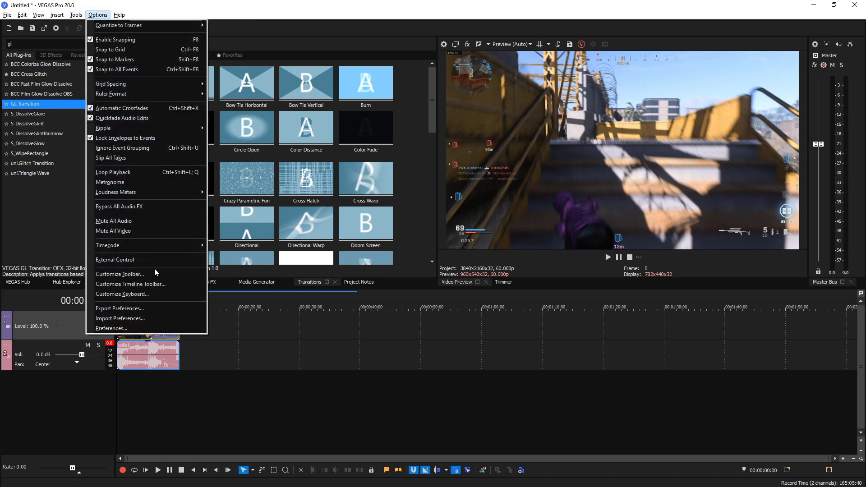
left_click(111, 328)
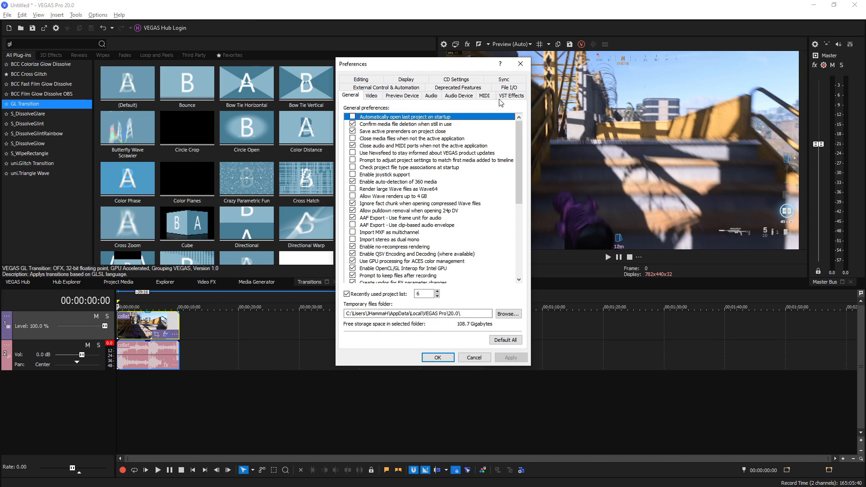
left_click(510, 95)
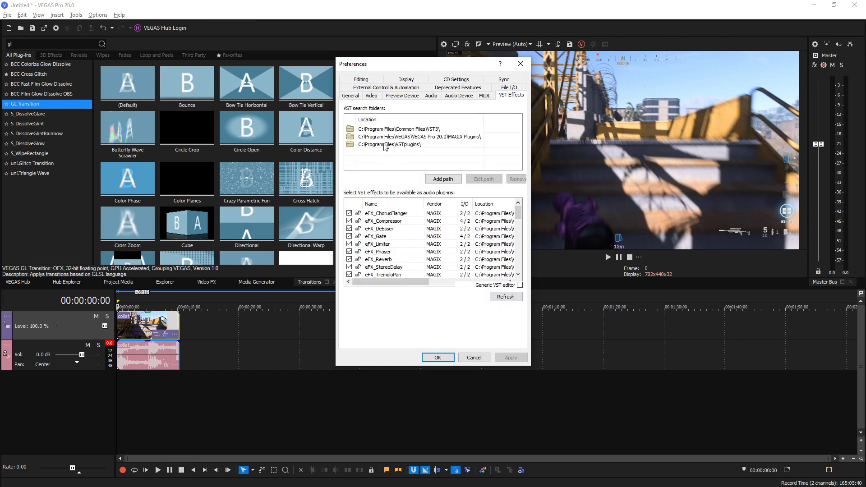
mouse_move(356, 206)
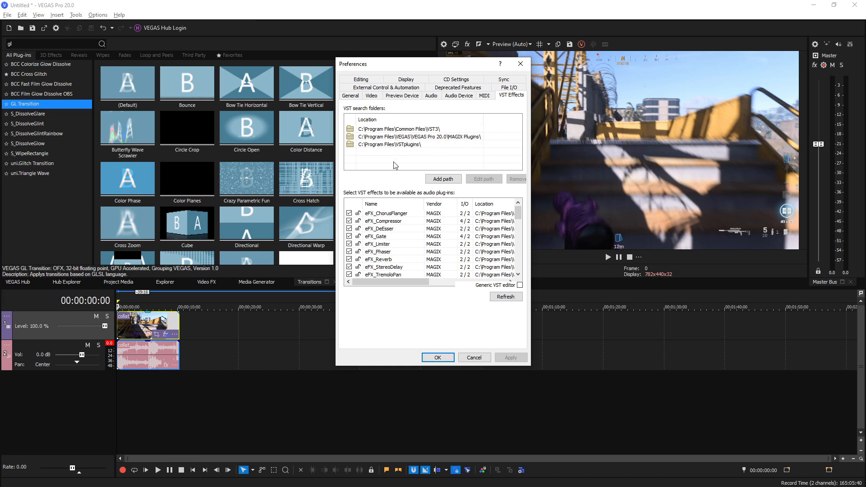
mouse_move(395, 142)
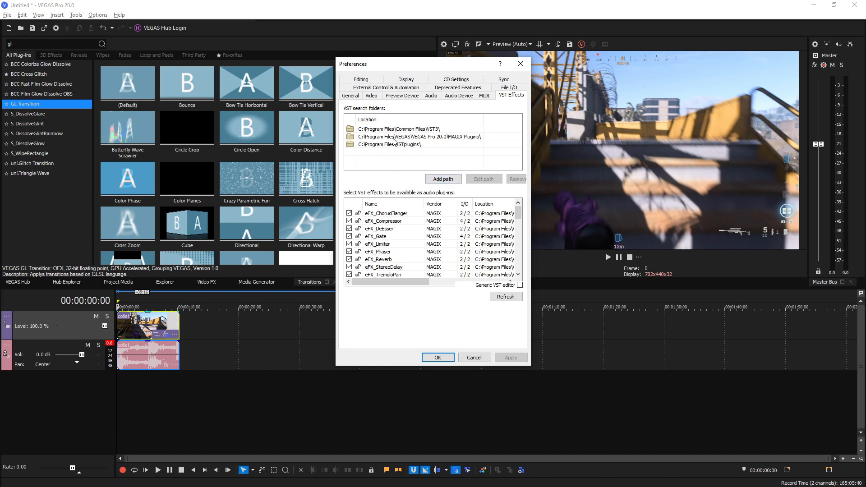
left_click(399, 129)
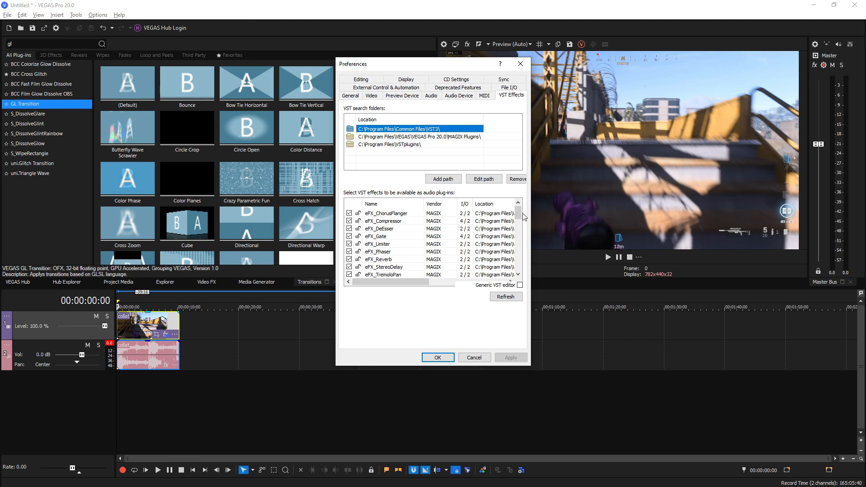
scroll("down", 3)
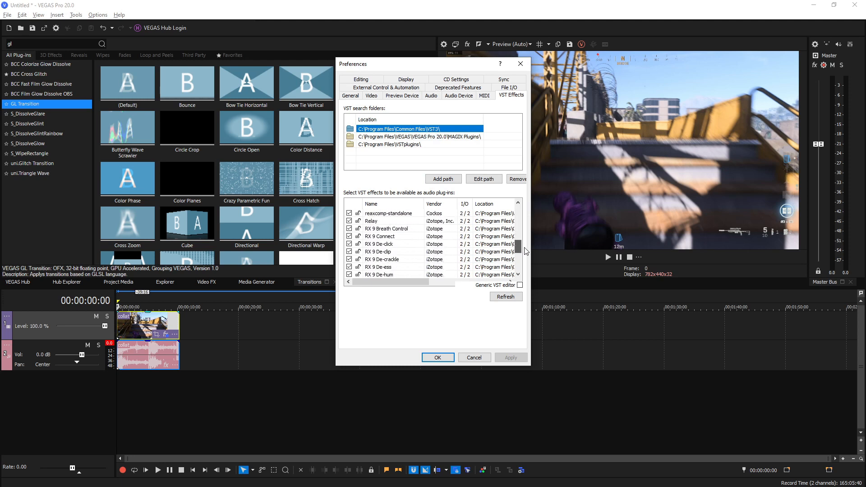
scroll("down", 3)
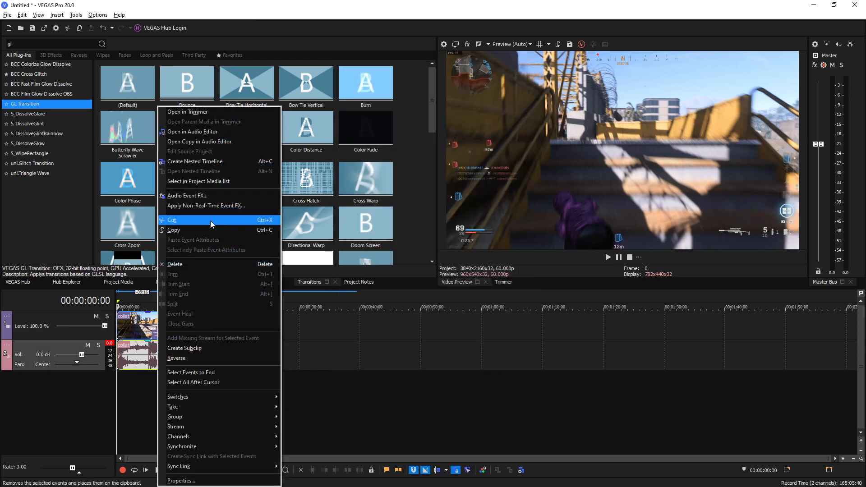
Step: Open the Audio Event FX plug-in chooser for the collat event
left_click(187, 195)
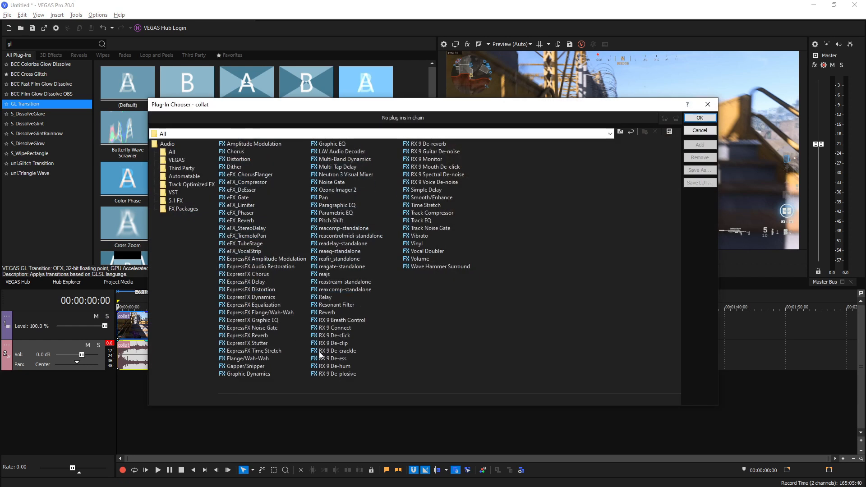
mouse_move(324, 300)
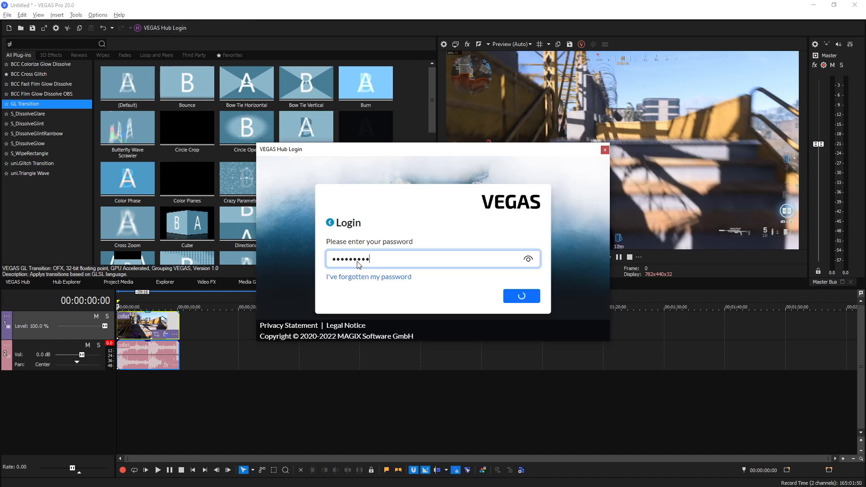
Step: Log in to the VEGAS Hub account
left_click(520, 295)
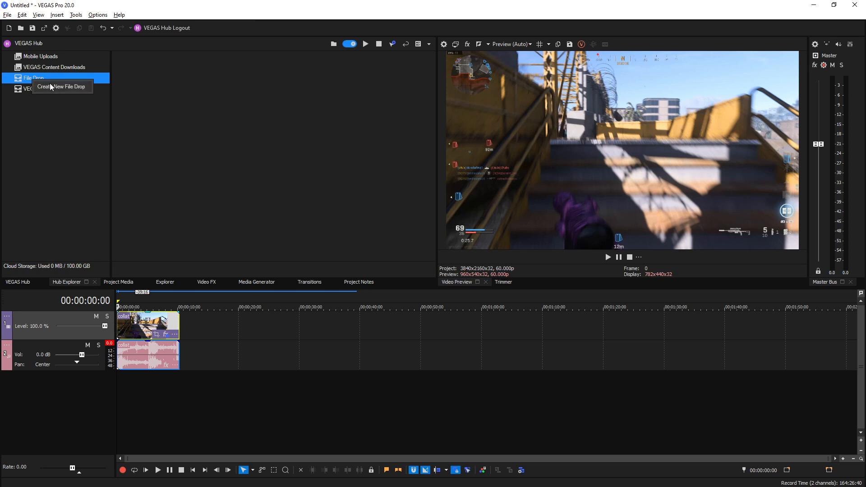
left_click(61, 87)
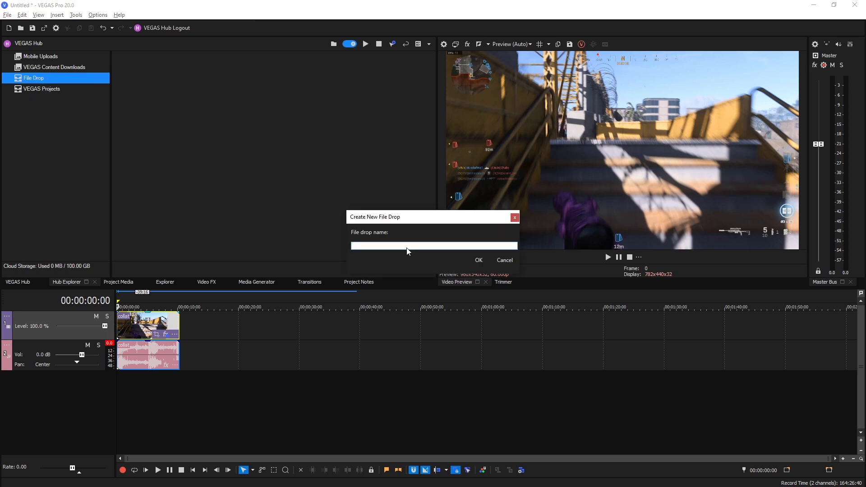
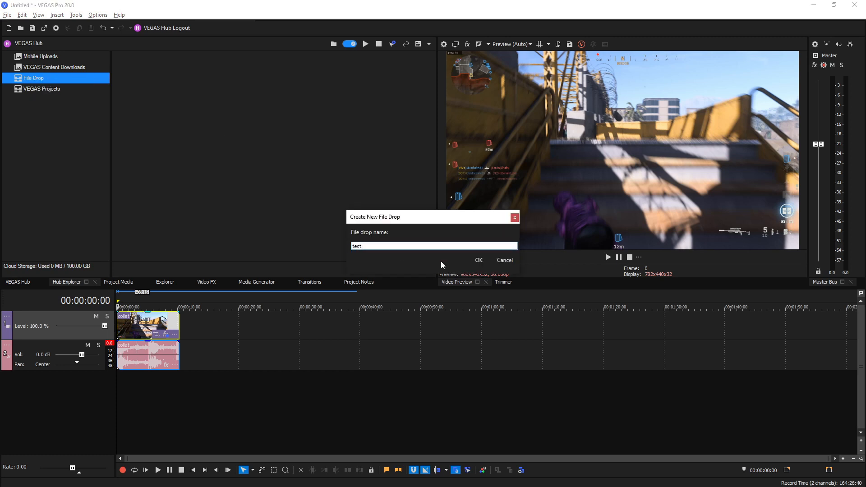
left_click(477, 260)
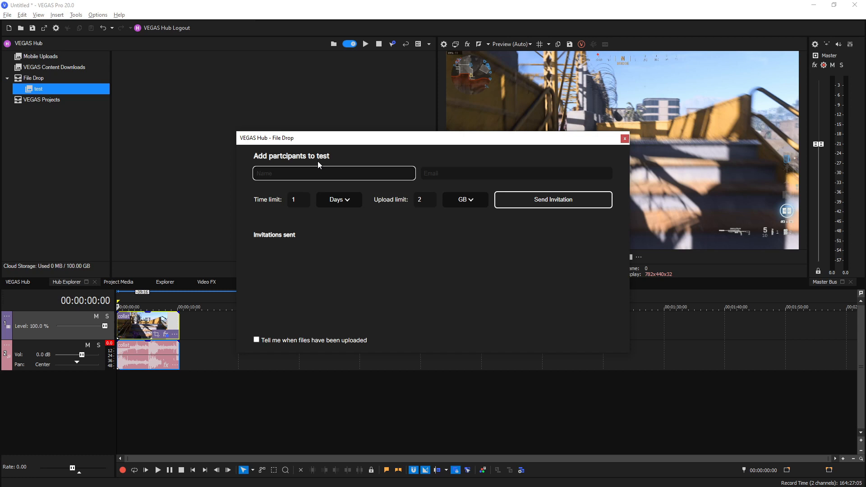
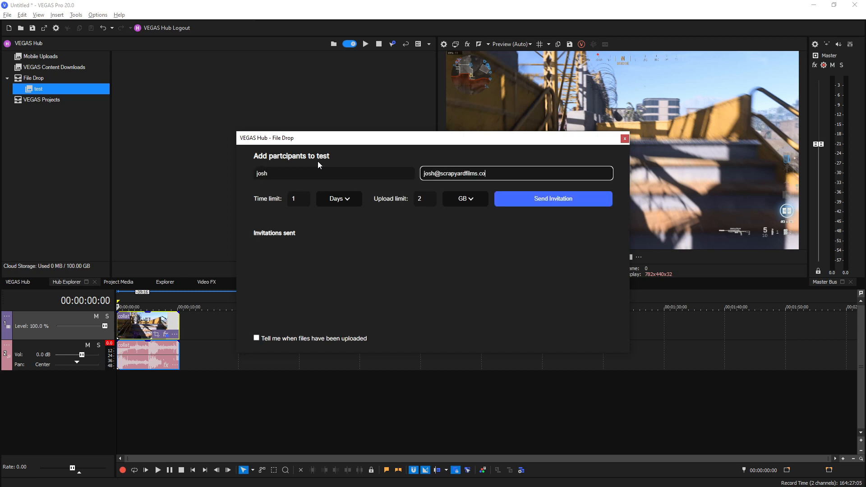
left_click(552, 198)
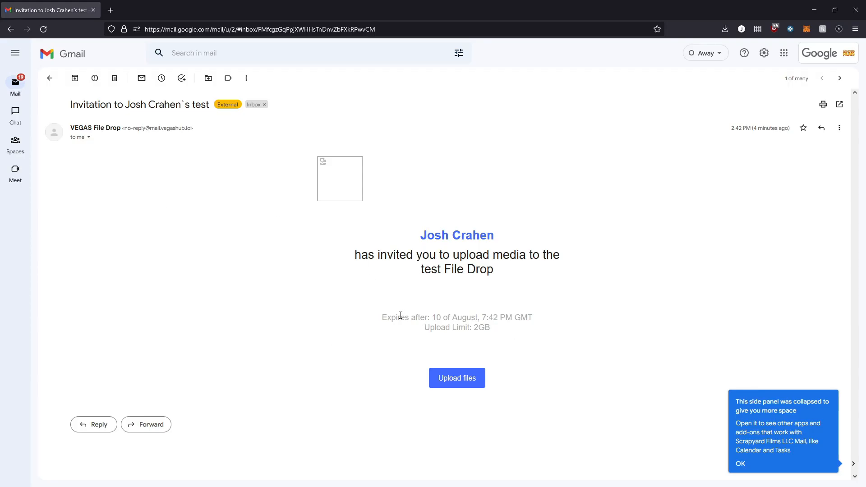
mouse_move(428, 383)
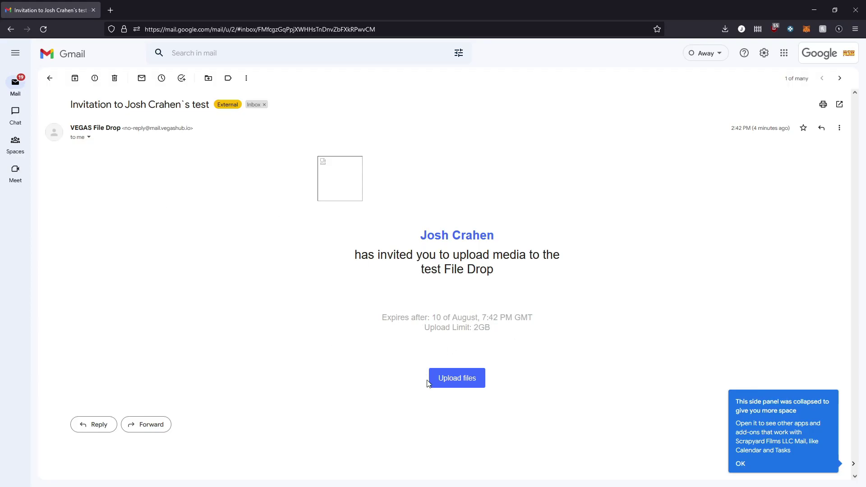
Step: Open the test File Drop upload page from the Gmail invitation, then minimize the browser
left_click(456, 378)
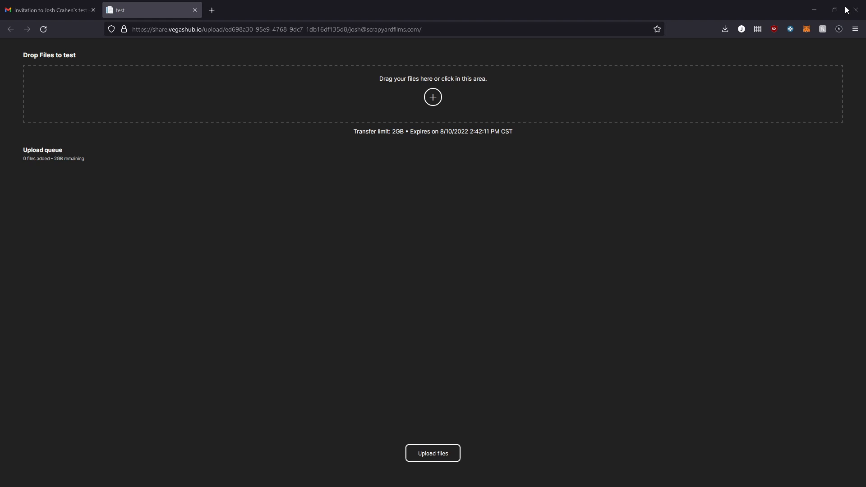
left_click(432, 453)
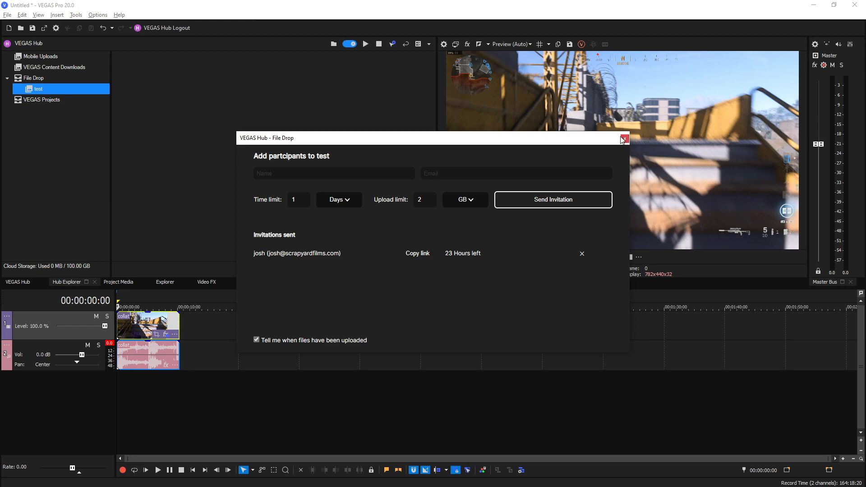
Step: Close the File Drop participants window and select the chopper gunner 1.mp4 clip
left_click(623, 138)
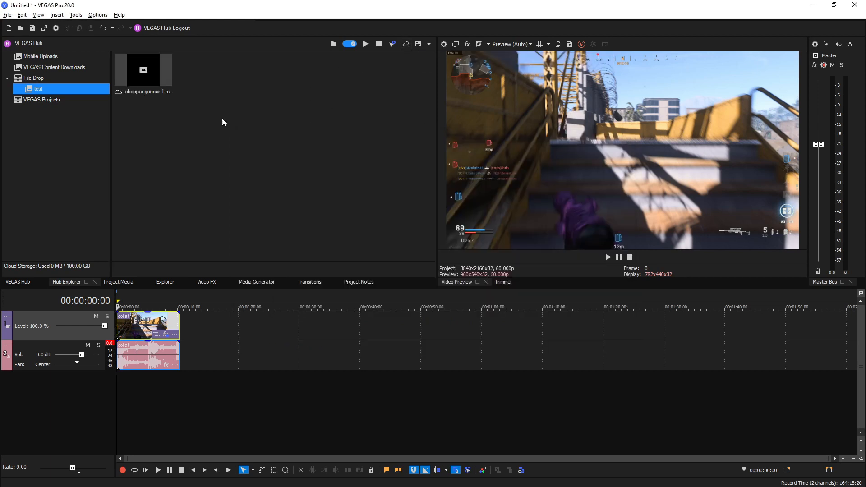
left_click(143, 71)
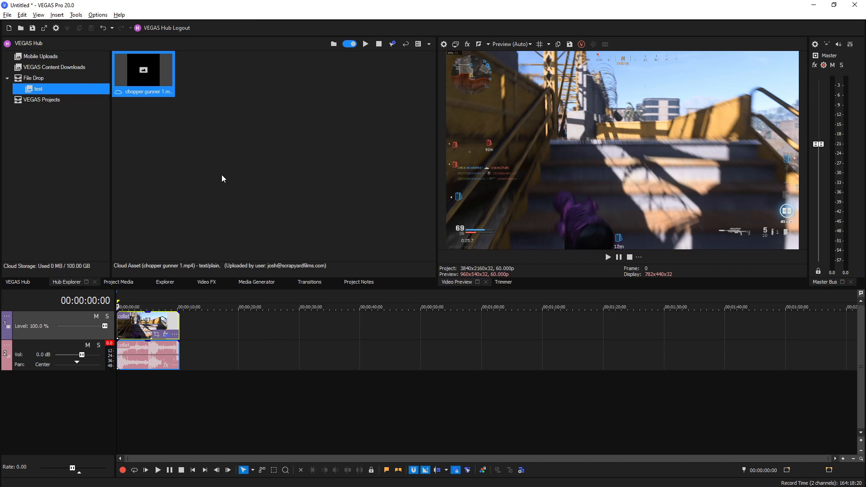
mouse_move(239, 103)
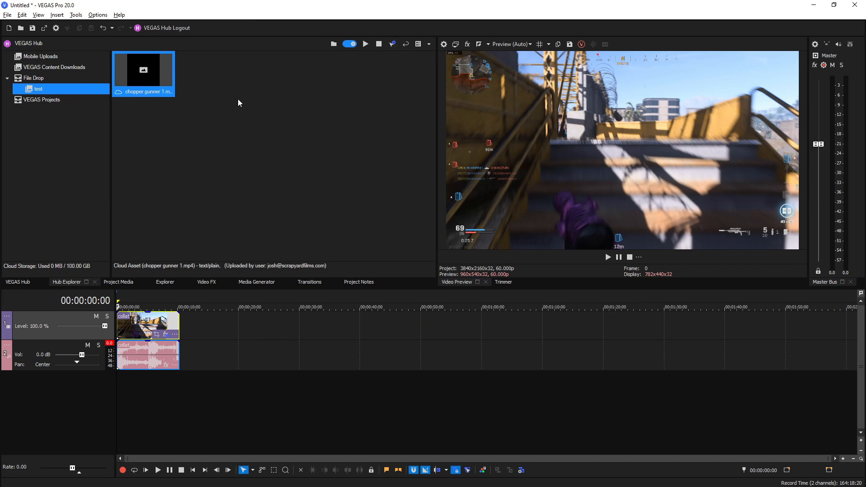
mouse_move(276, 128)
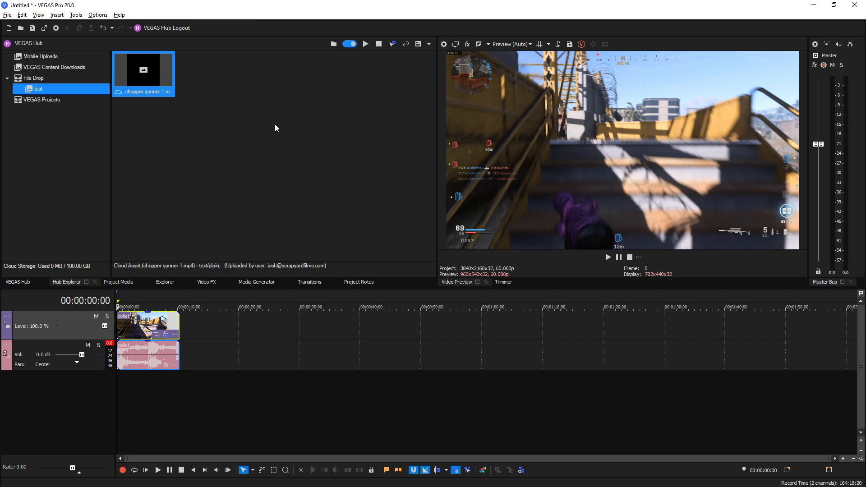
mouse_move(152, 82)
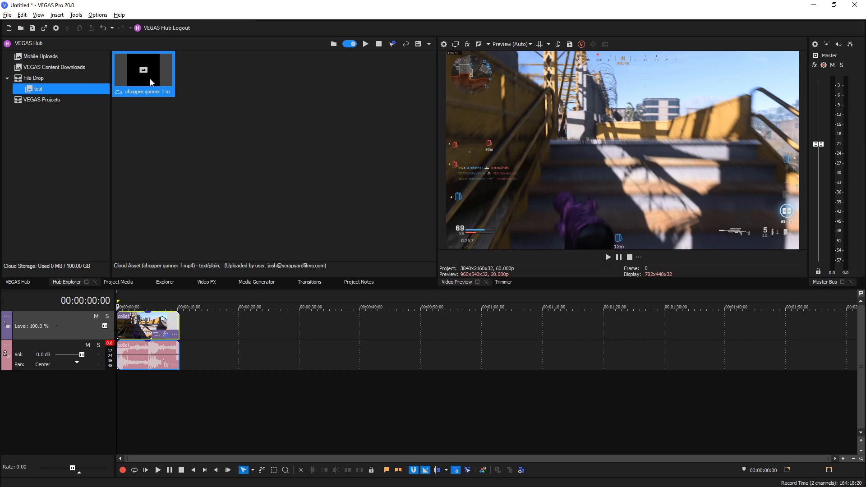
mouse_move(153, 80)
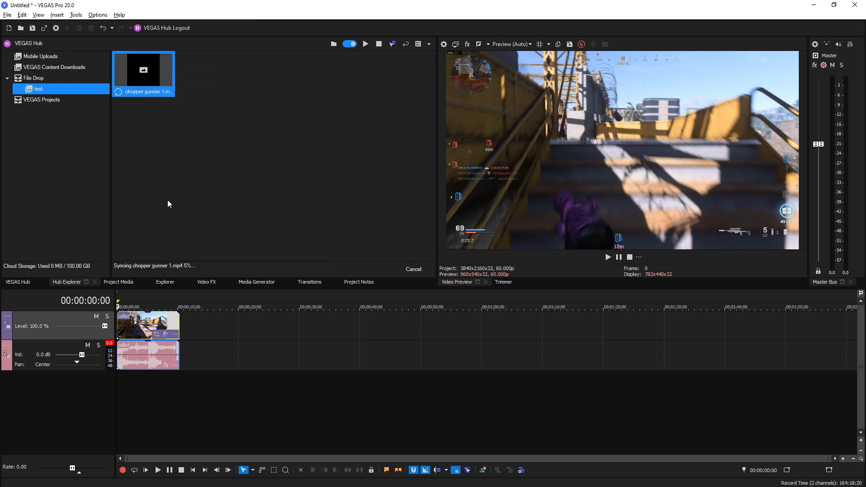
mouse_move(194, 271)
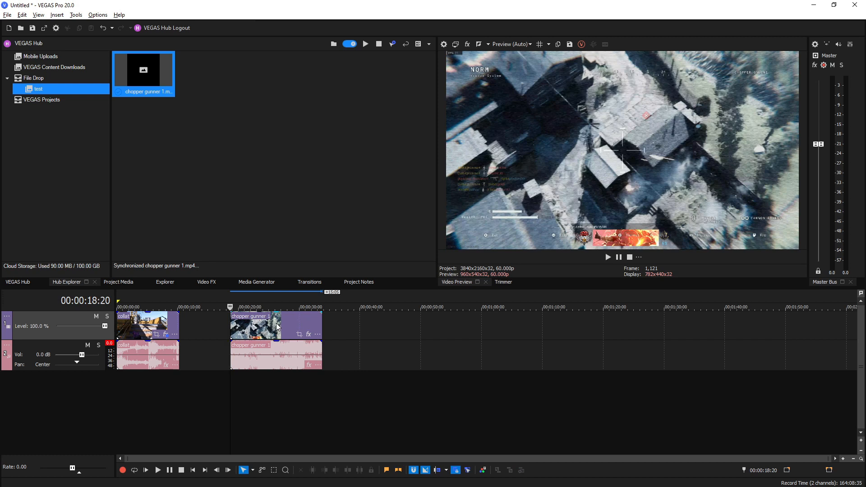
mouse_move(281, 330)
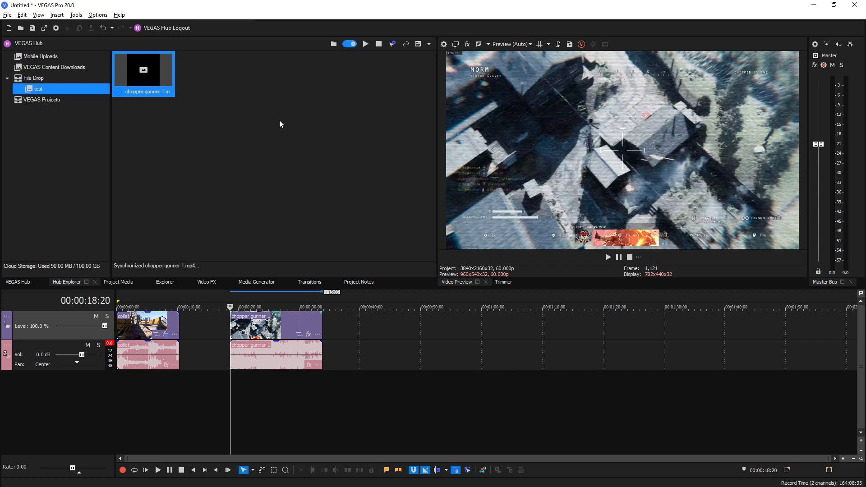
mouse_move(301, 113)
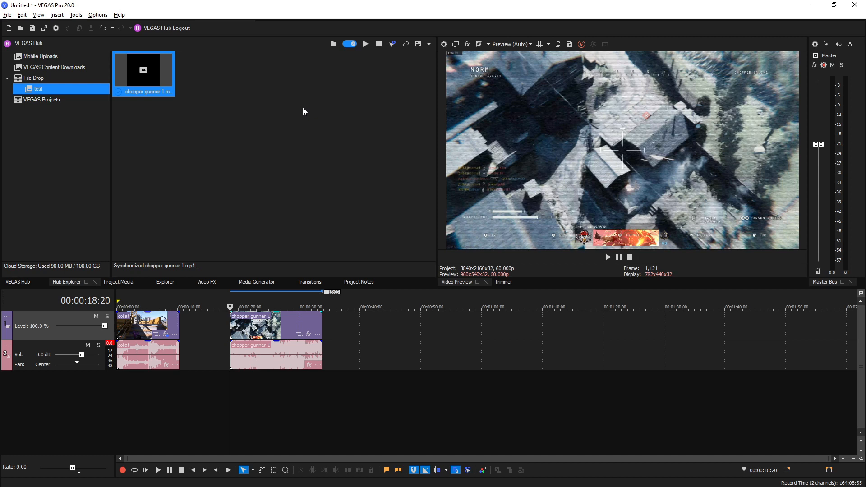
mouse_move(288, 106)
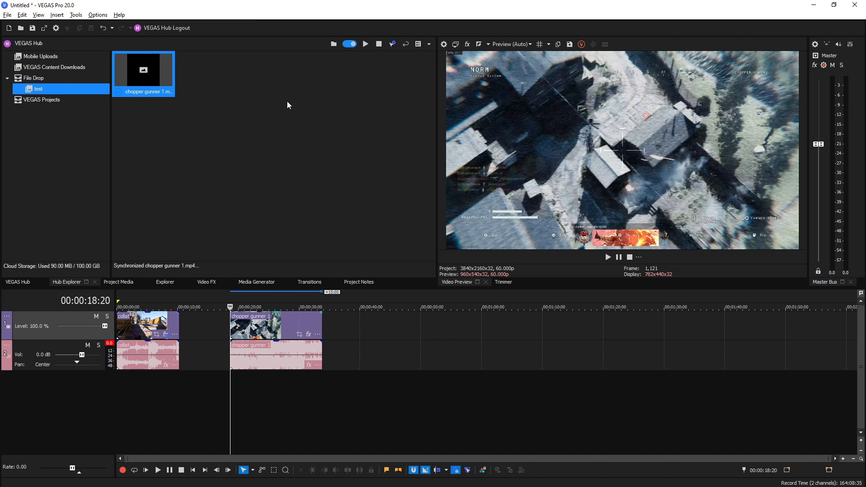